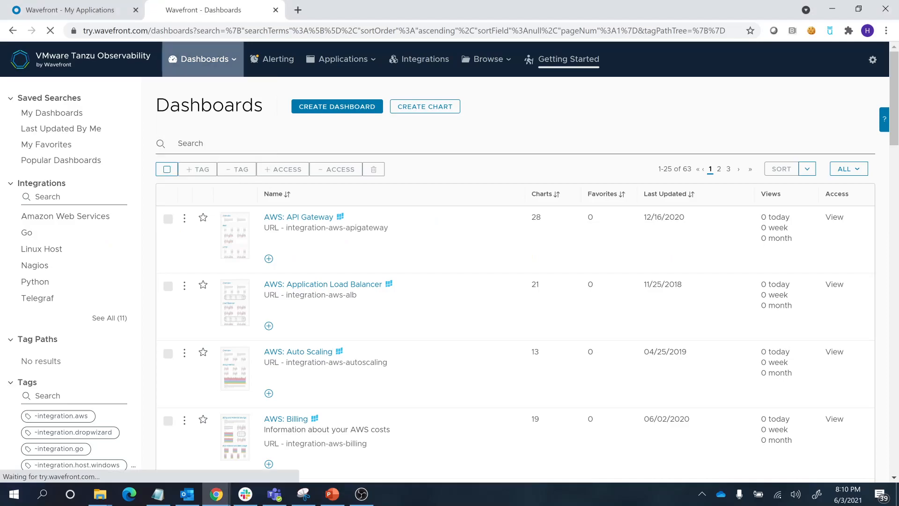
# - Start a new empty chart from the Dashboards page with CREATE CHART
pyautogui.click(425, 106)
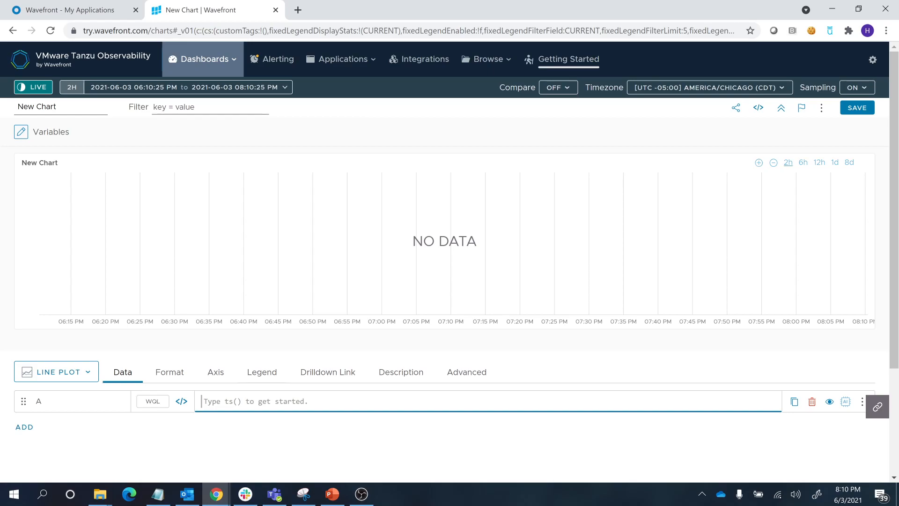
# - Enter the query ts(~sample.cpu.usage.percentage) so CPU usage series plot for all sources
pyautogui.write('ts()')
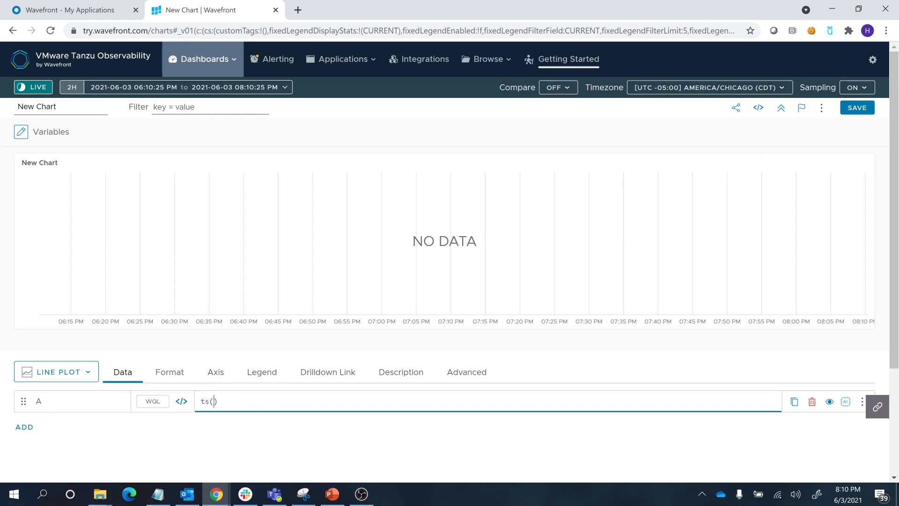
pyautogui.click(211, 401)
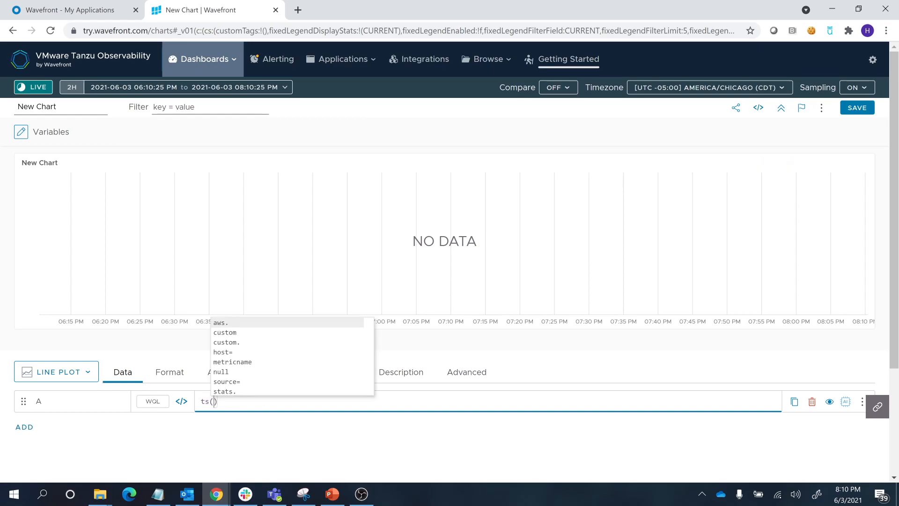
pyautogui.write('~sample.cpu')
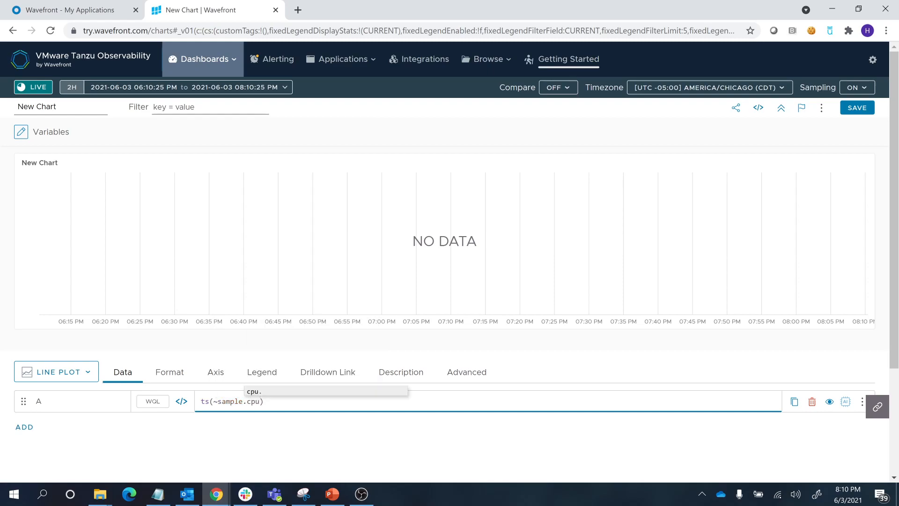
pyautogui.write('.usage.')
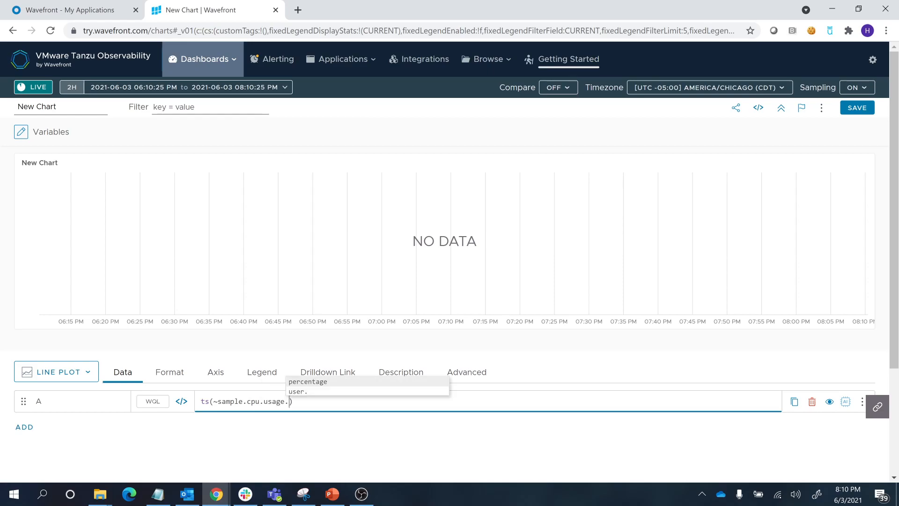
pyautogui.click(308, 381)
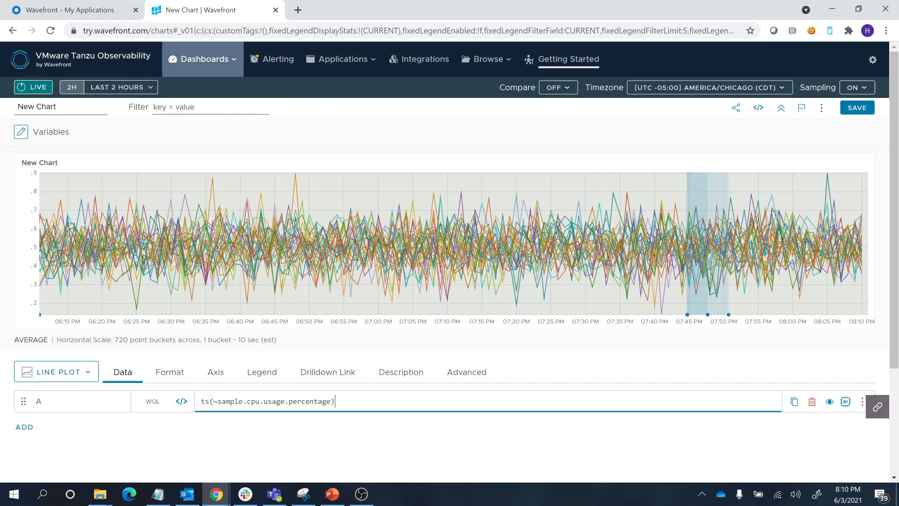
pyautogui.moveTo(333, 259)
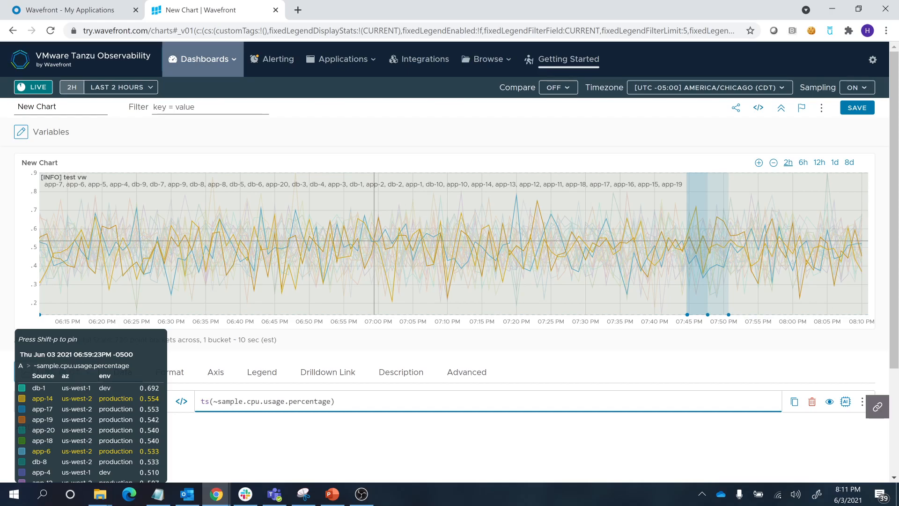
# - Filter the query to az=us-west-2 and env=production
pyautogui.write(',')
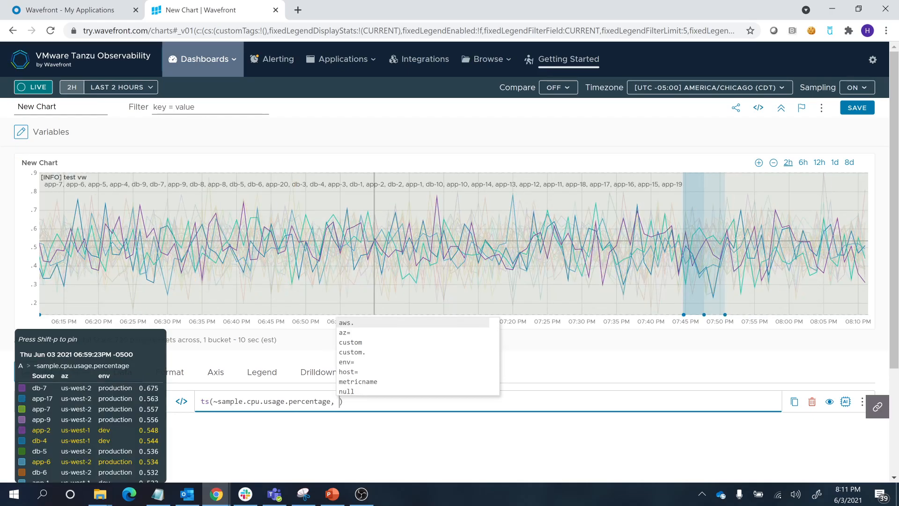
pyautogui.moveTo(346, 333)
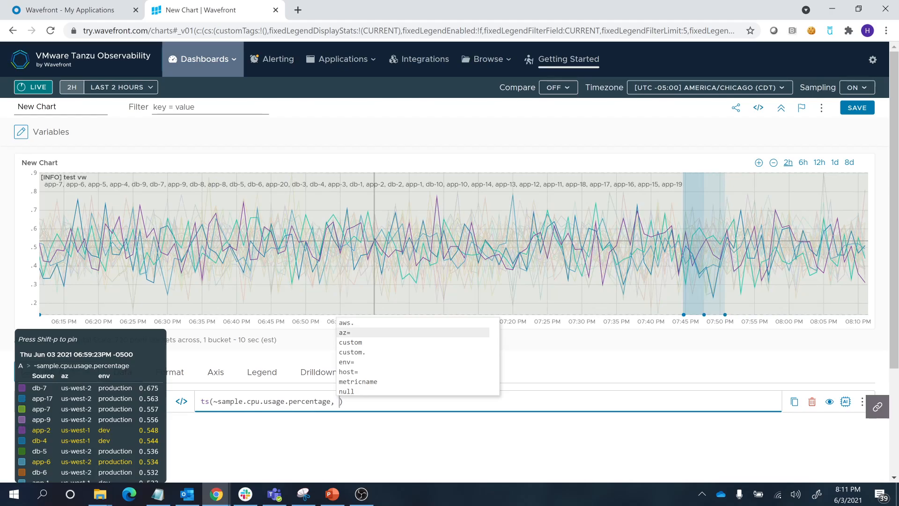
pyautogui.click(345, 333)
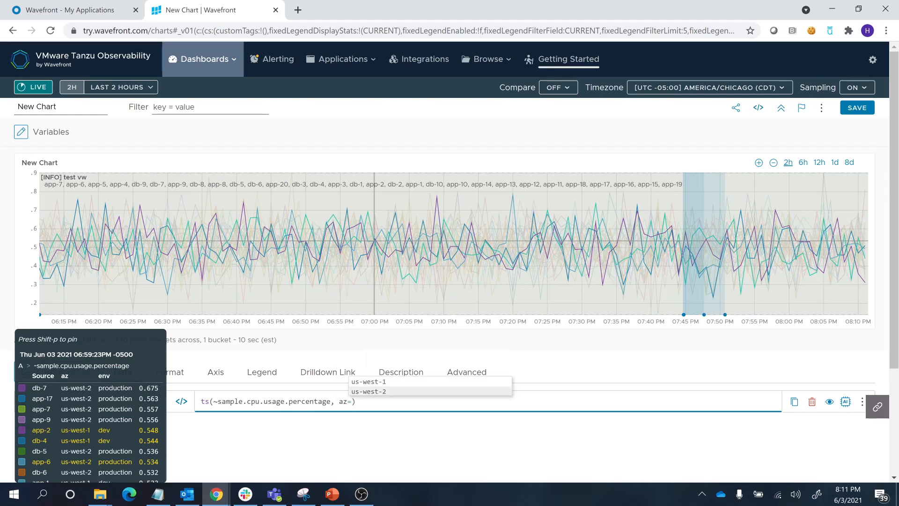
pyautogui.click(368, 391)
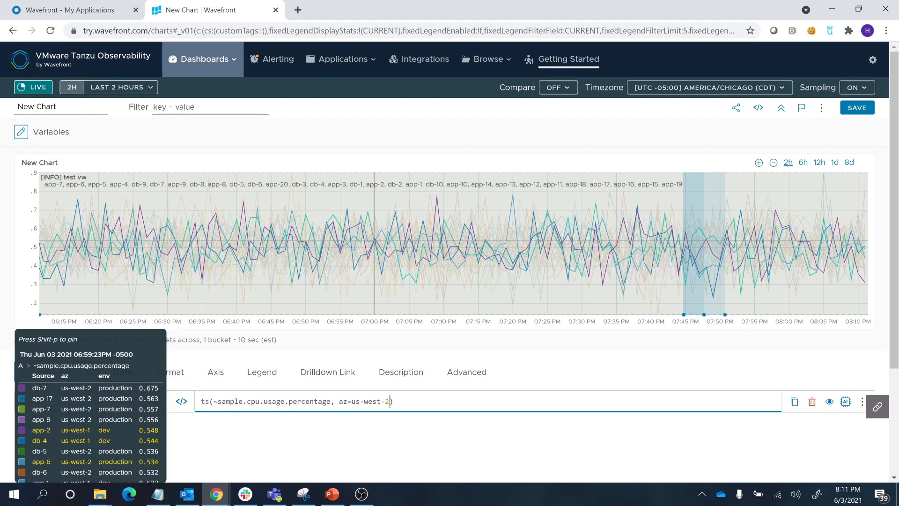
pyautogui.write('a')
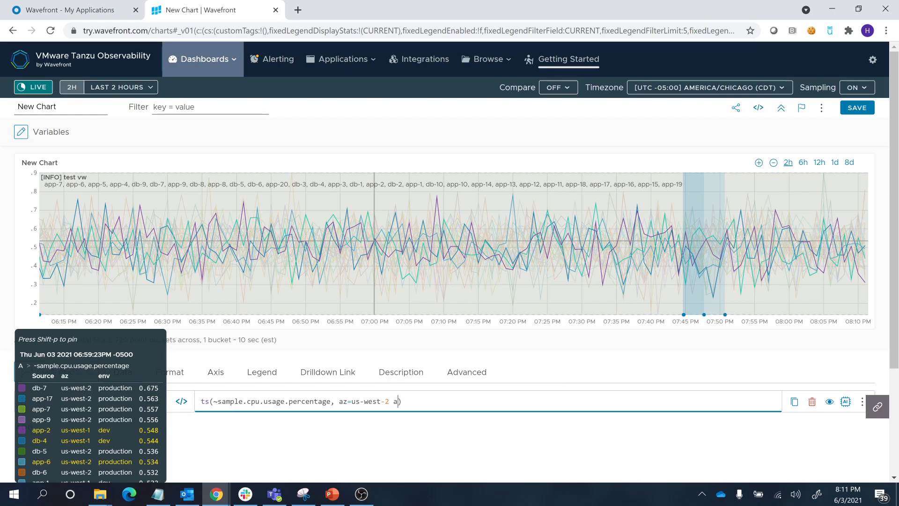
pyautogui.write('nd env')
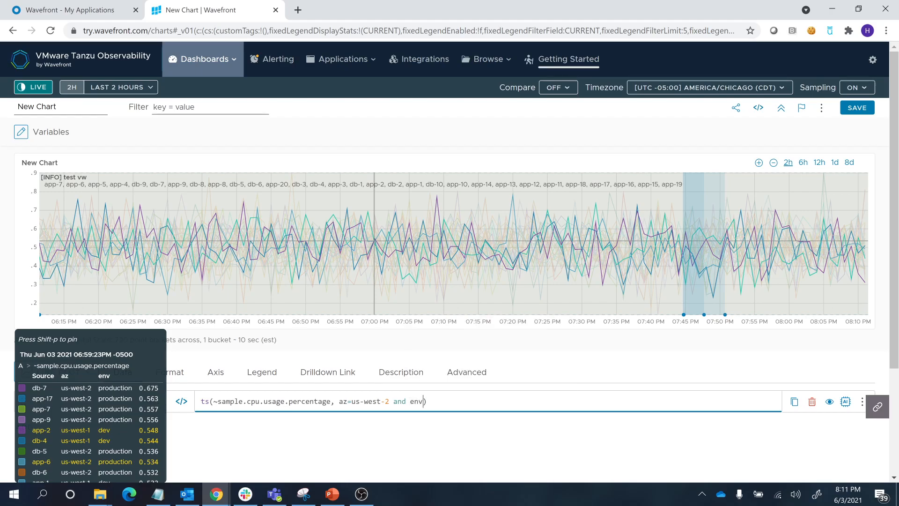
pyautogui.write('production')
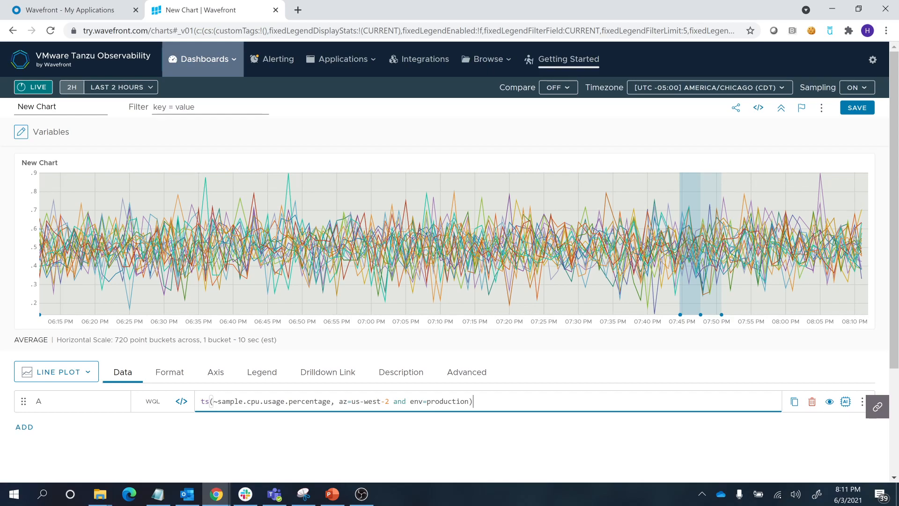
pyautogui.write('58')
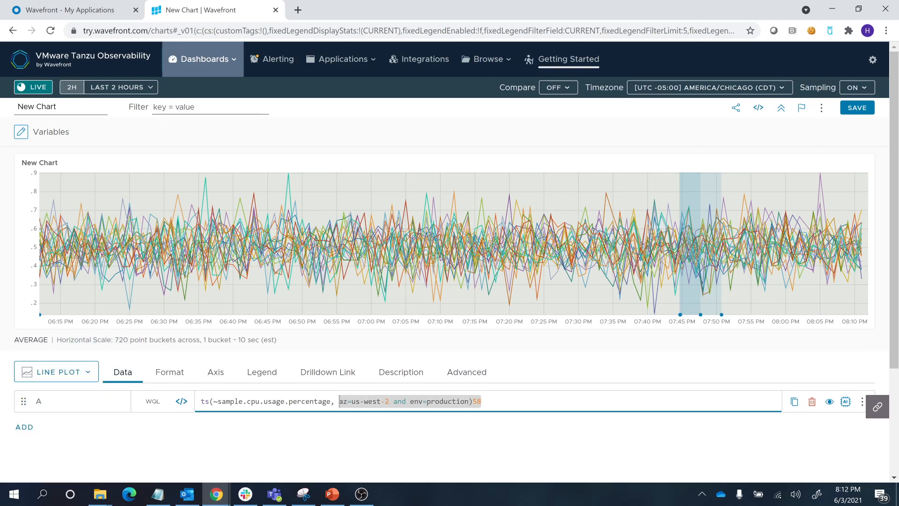
# - Replace the filters with source=app-11, then trim it to source 'app'
pyautogui.write('s')
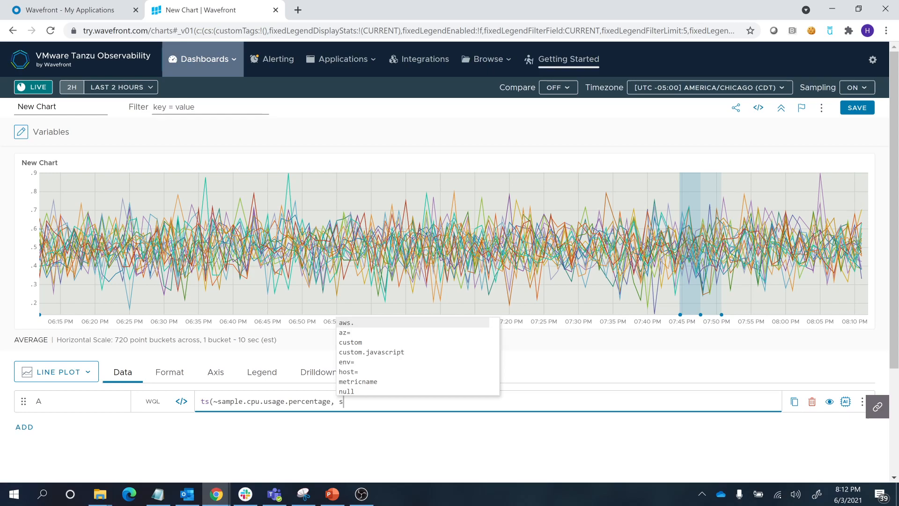
pyautogui.write('ource=')
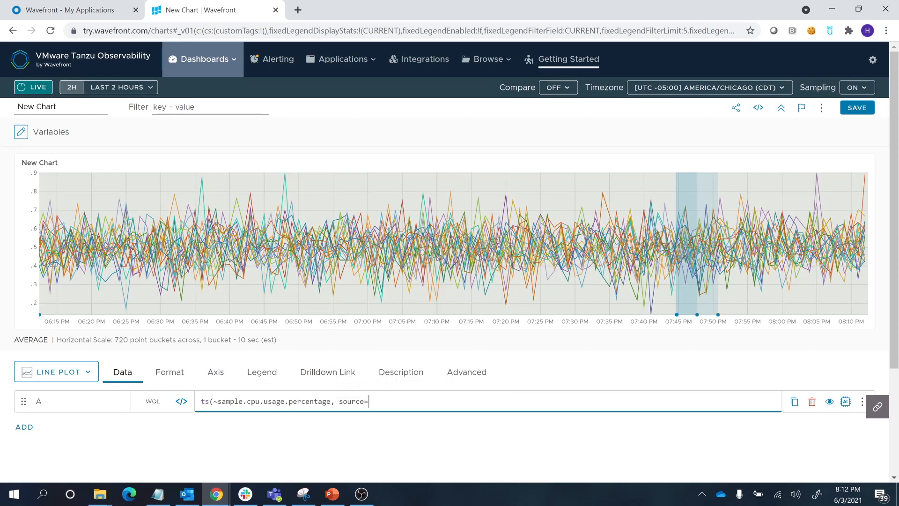
pyautogui.click(368, 400)
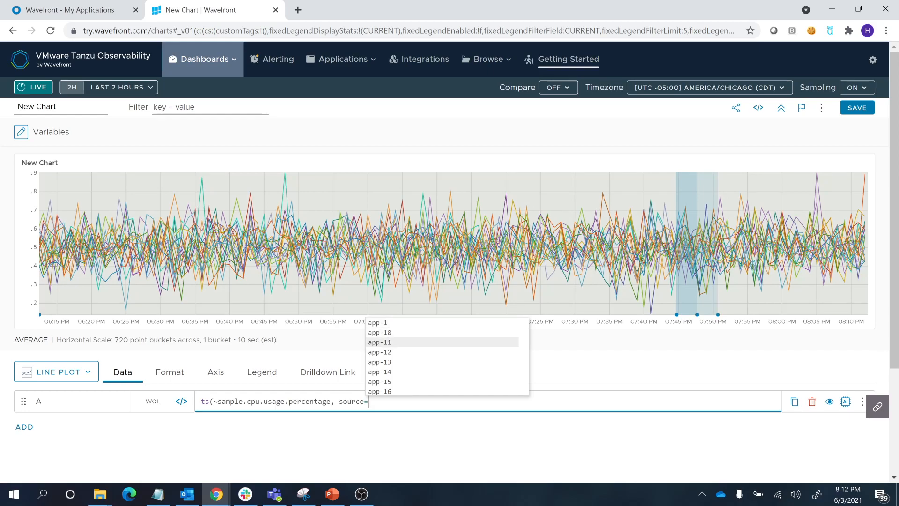
pyautogui.click(379, 342)
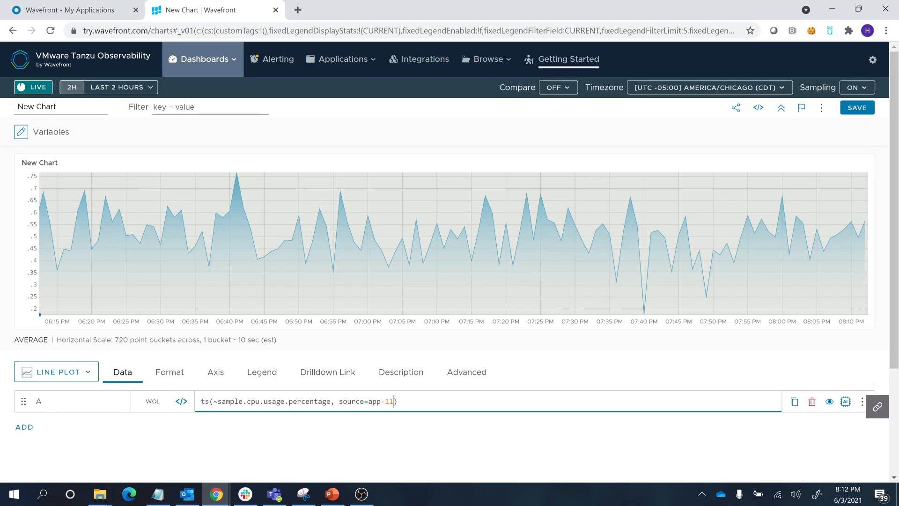
pyautogui.press('Backspace')
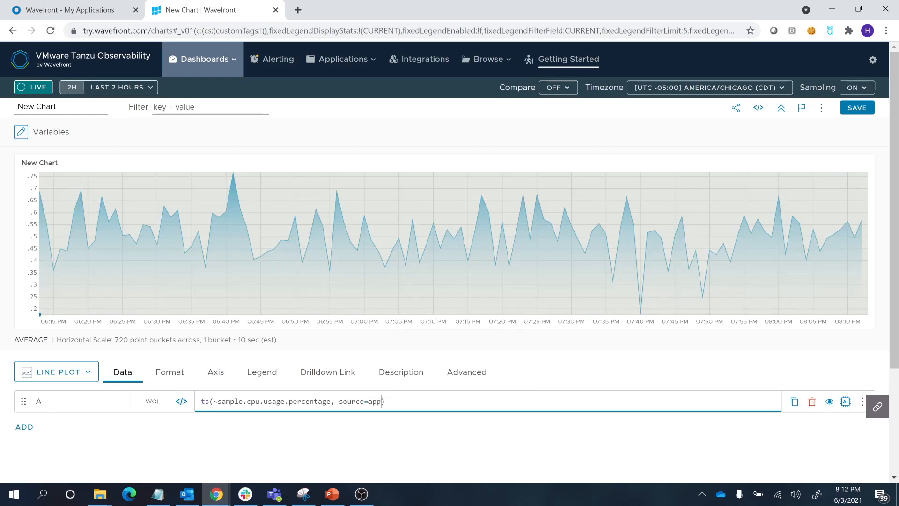